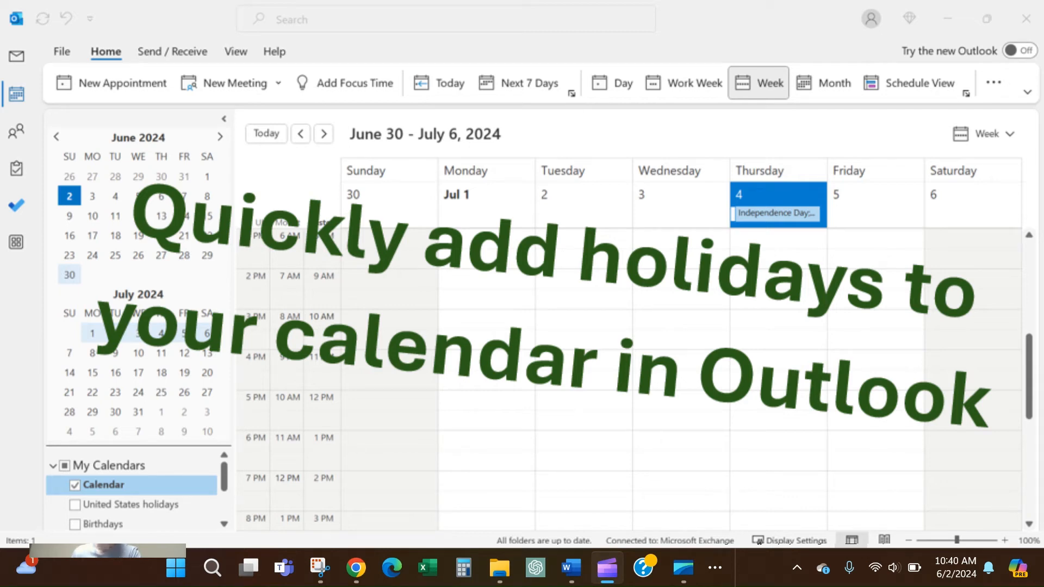
Switch from the calendar to the Mail inbox
left_click(16, 55)
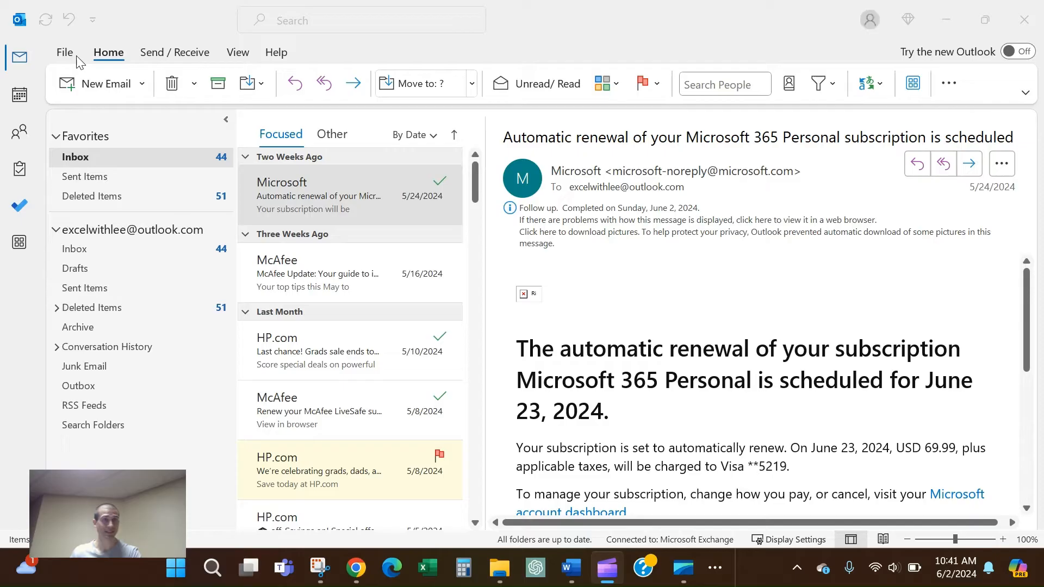
Reach the Calendar page of Outlook Options and start Add Holidays
left_click(64, 52)
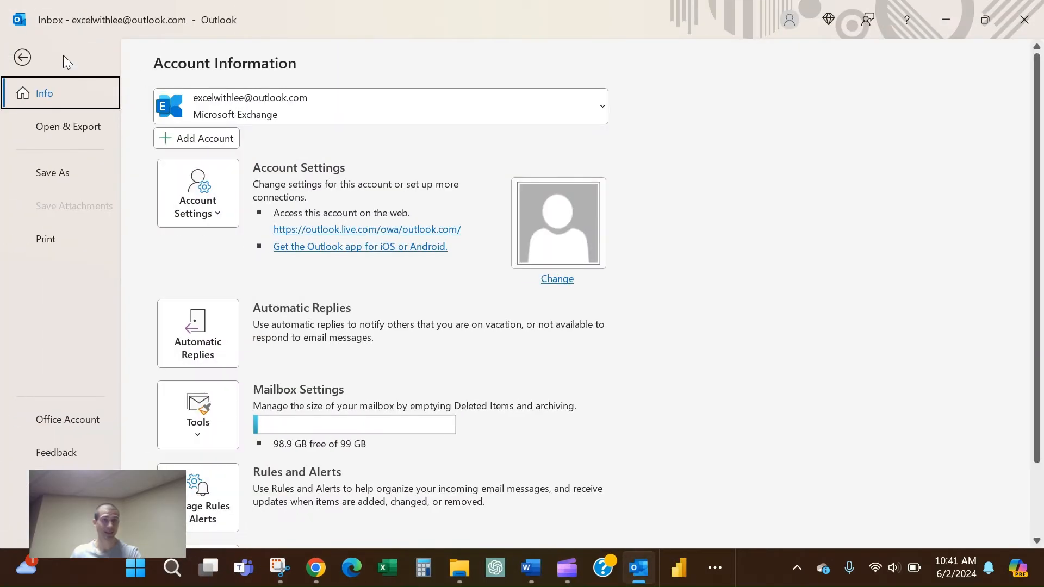
left_click(22, 57)
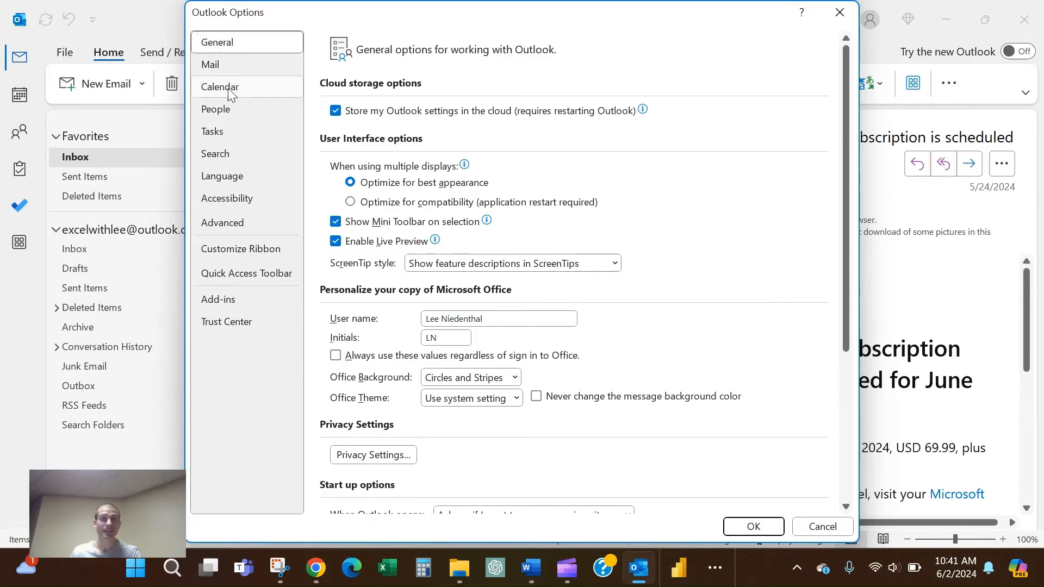
left_click(219, 87)
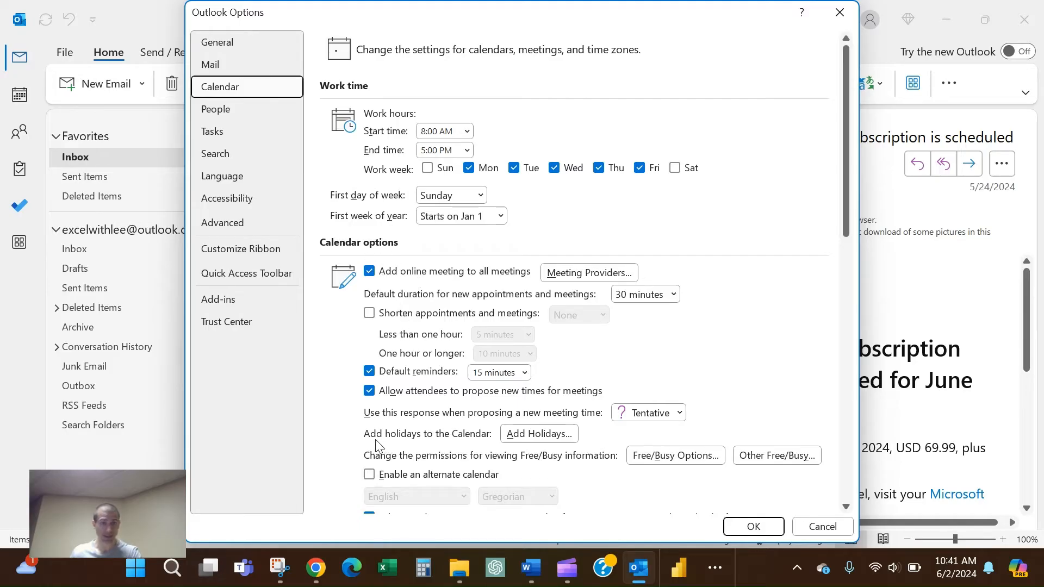
mouse_move(476, 447)
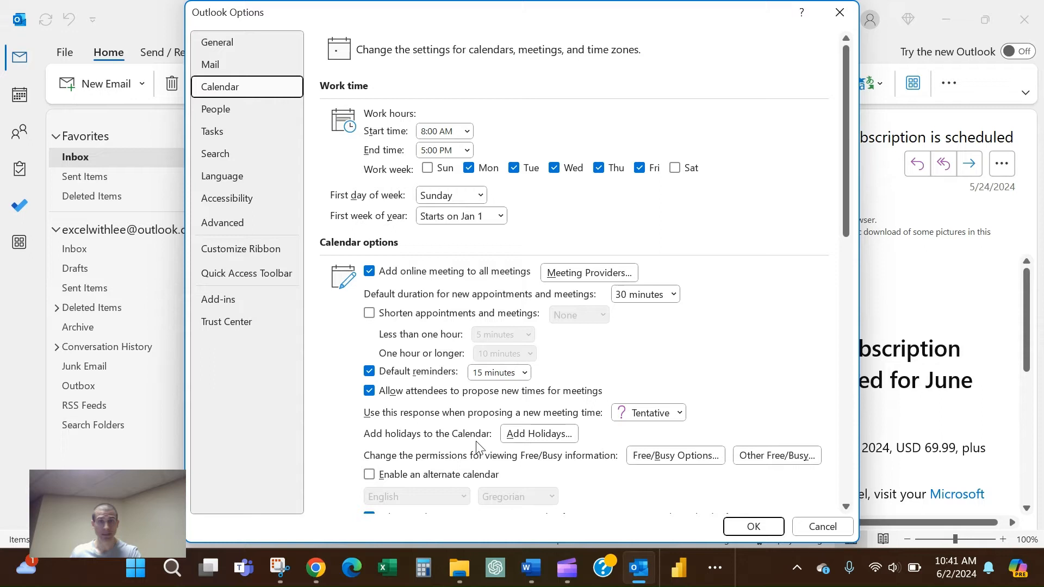
left_click(538, 434)
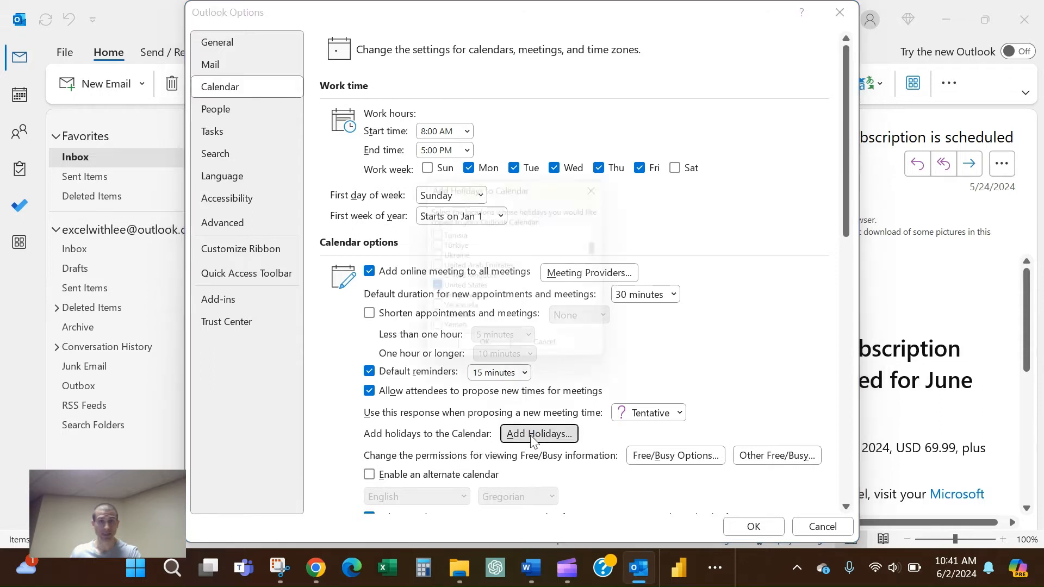
Add United States holidays, agreeing to reinstall them, then save and close Outlook Options
left_click(538, 434)
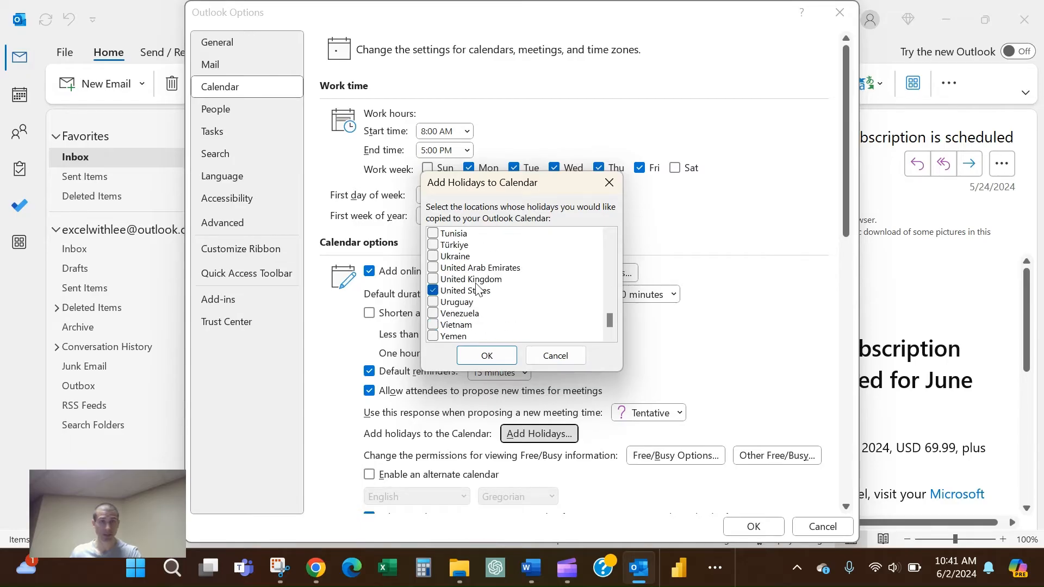
left_click(466, 289)
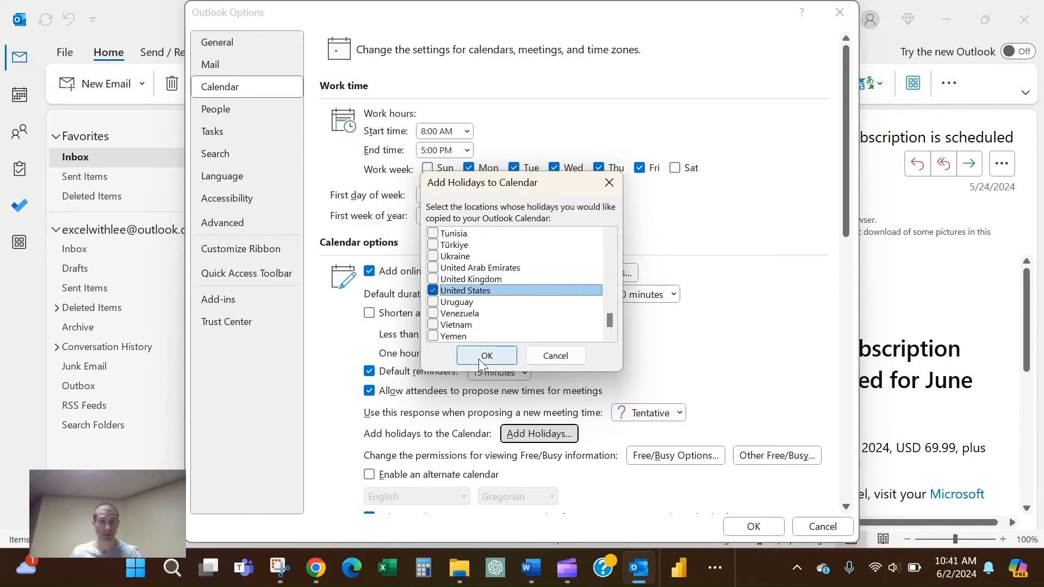
left_click(485, 354)
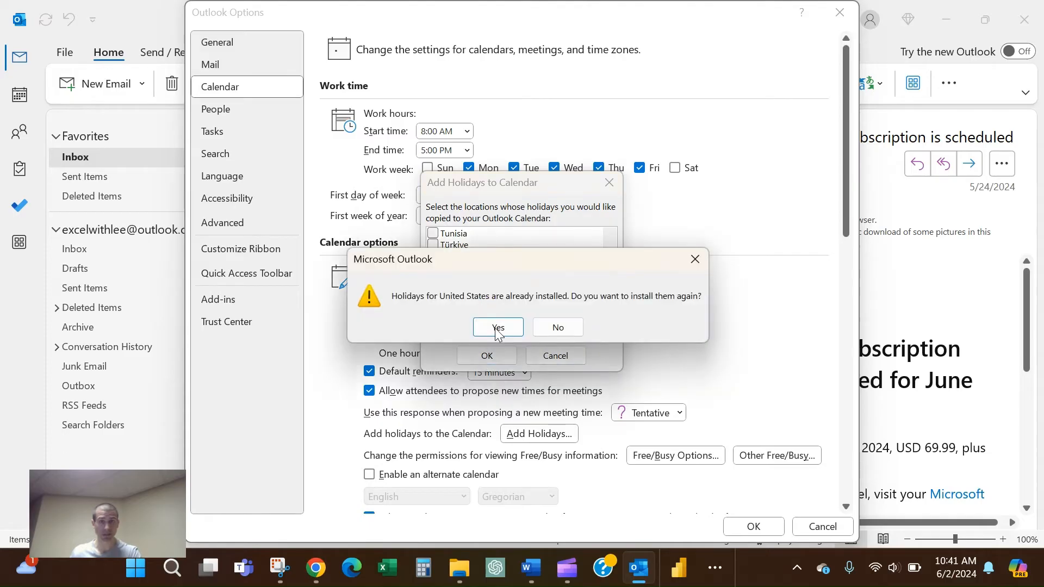
left_click(497, 327)
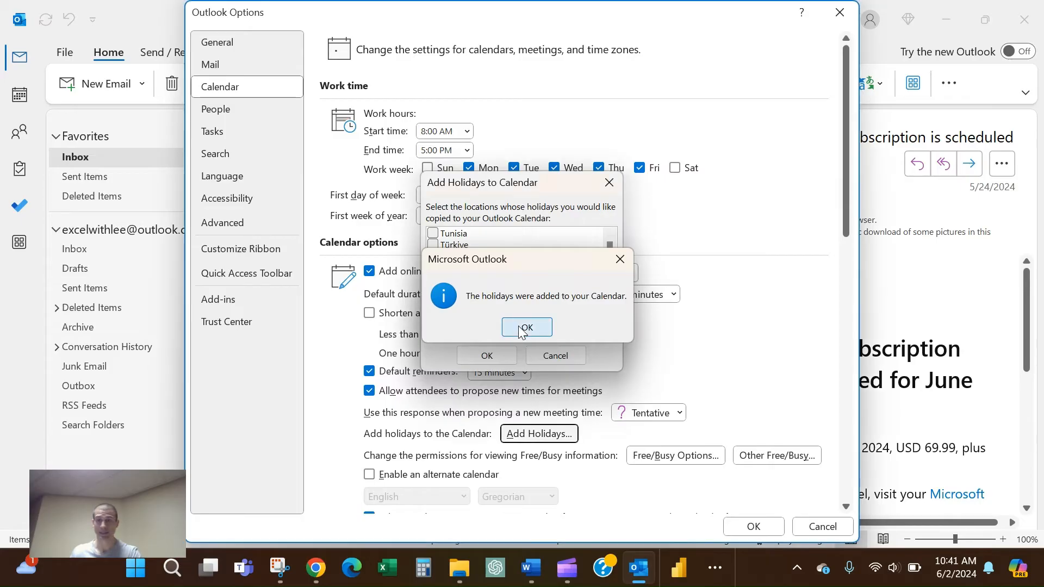
left_click(526, 327)
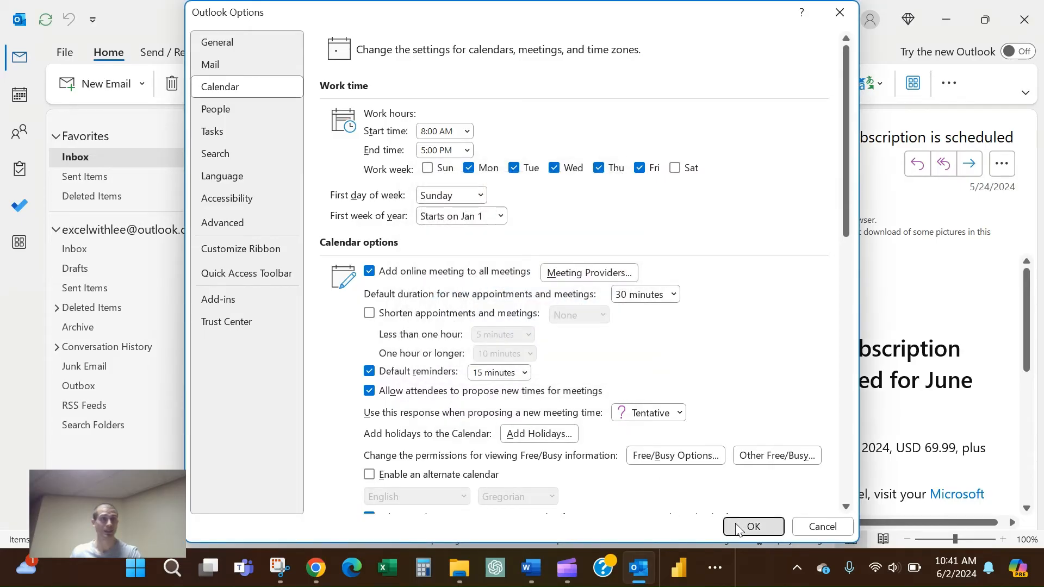
left_click(752, 527)
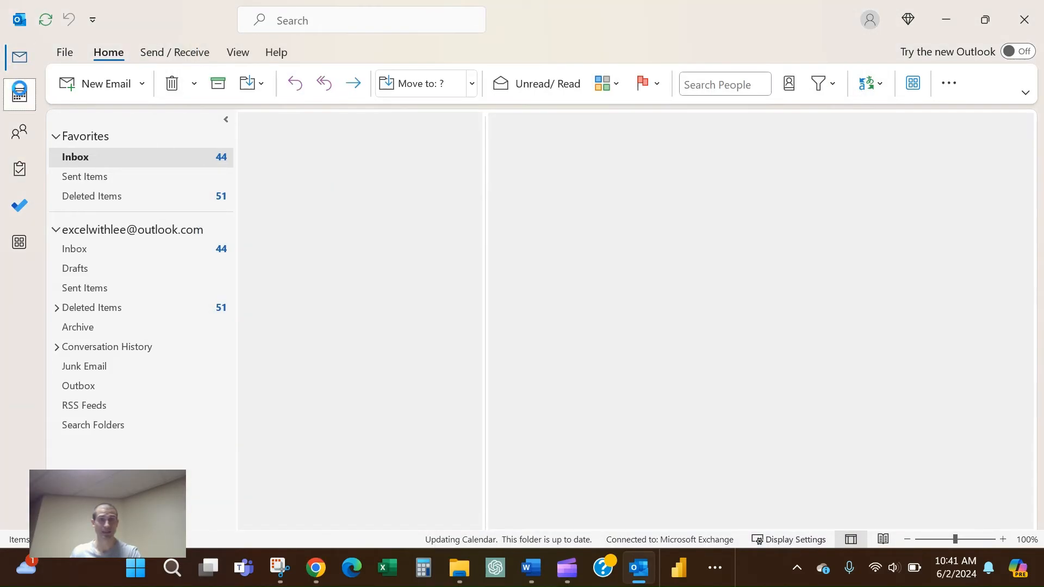
Show the calendar in Week view for June 30 – July 6 with Independence Day on July 4
left_click(20, 94)
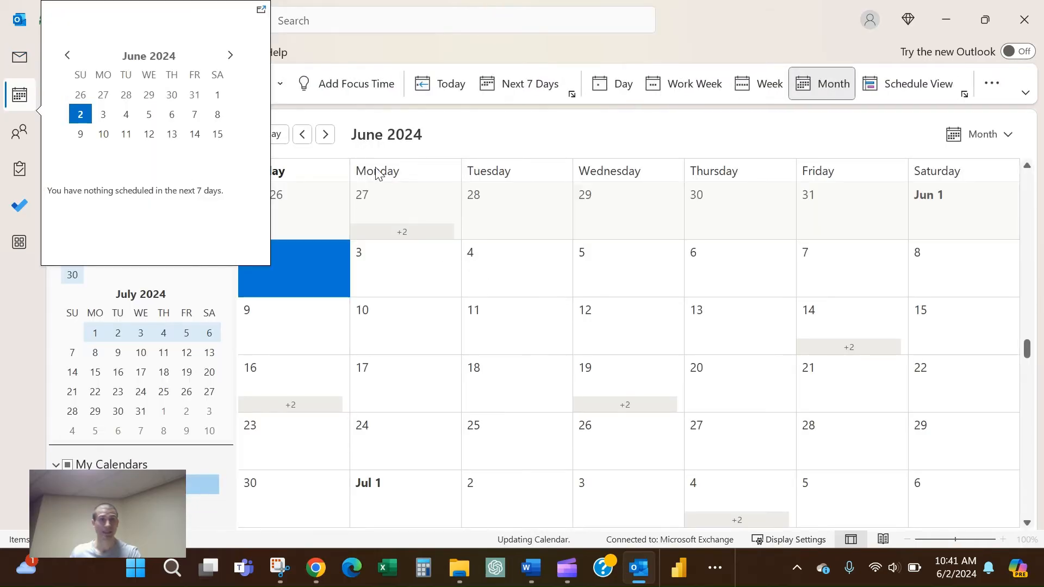
mouse_move(530, 318)
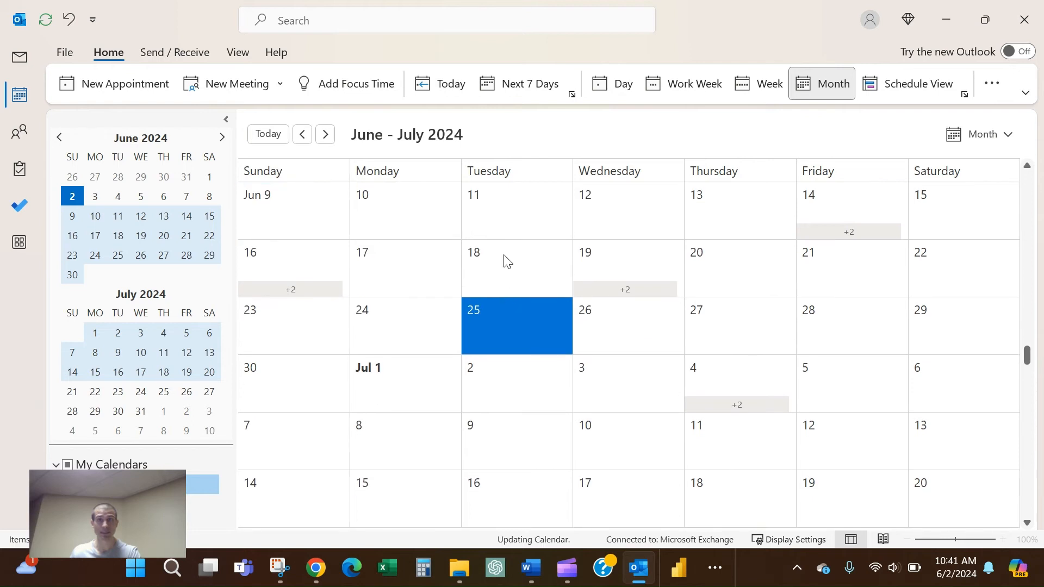
mouse_move(650, 98)
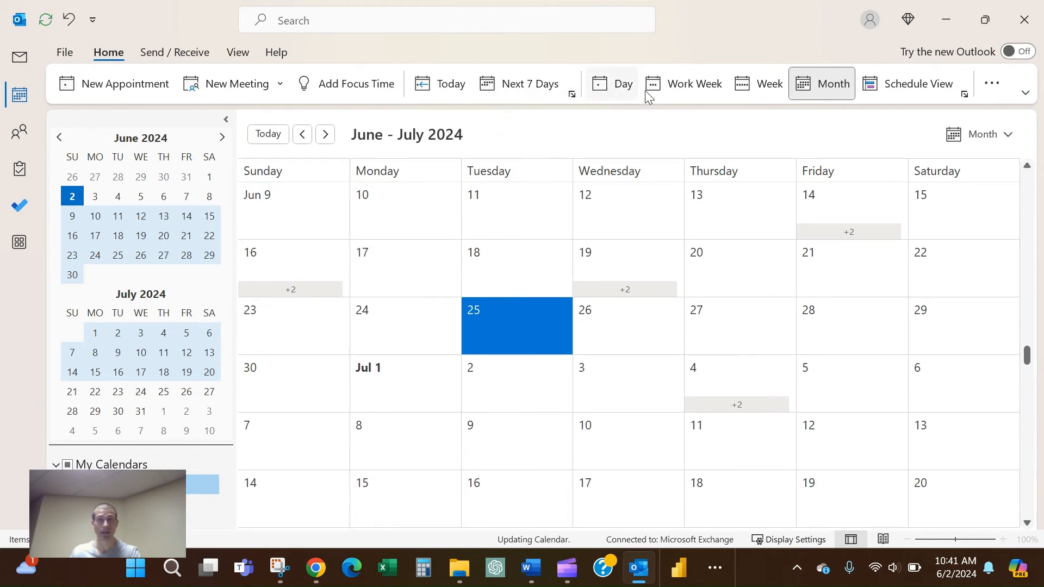
left_click(768, 84)
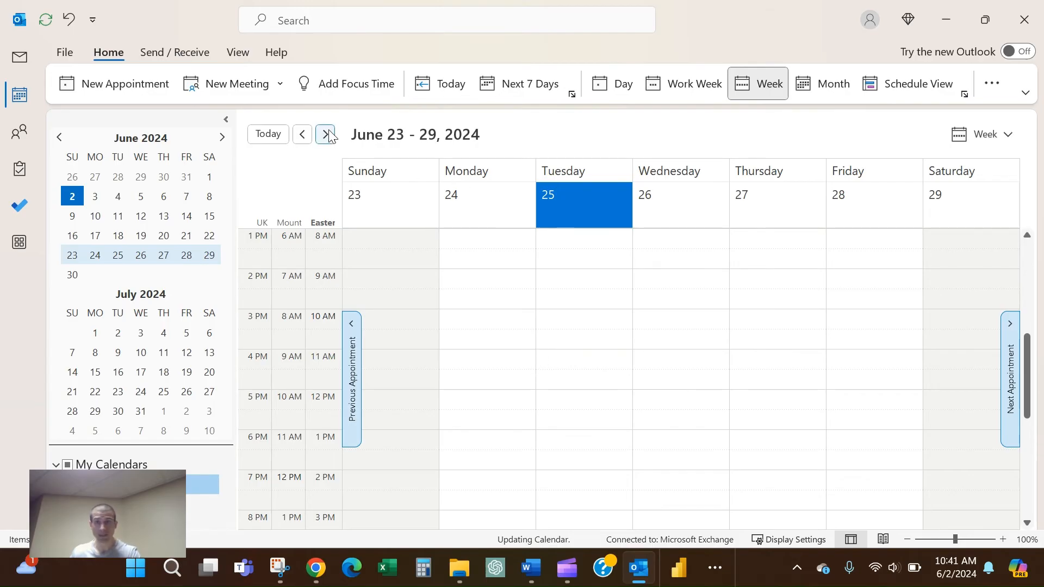
left_click(324, 134)
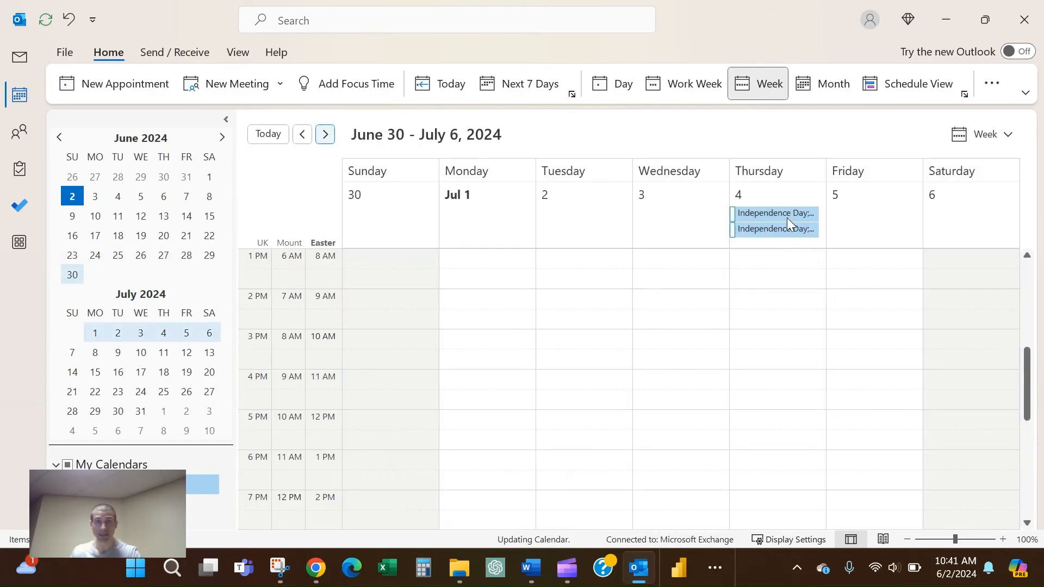